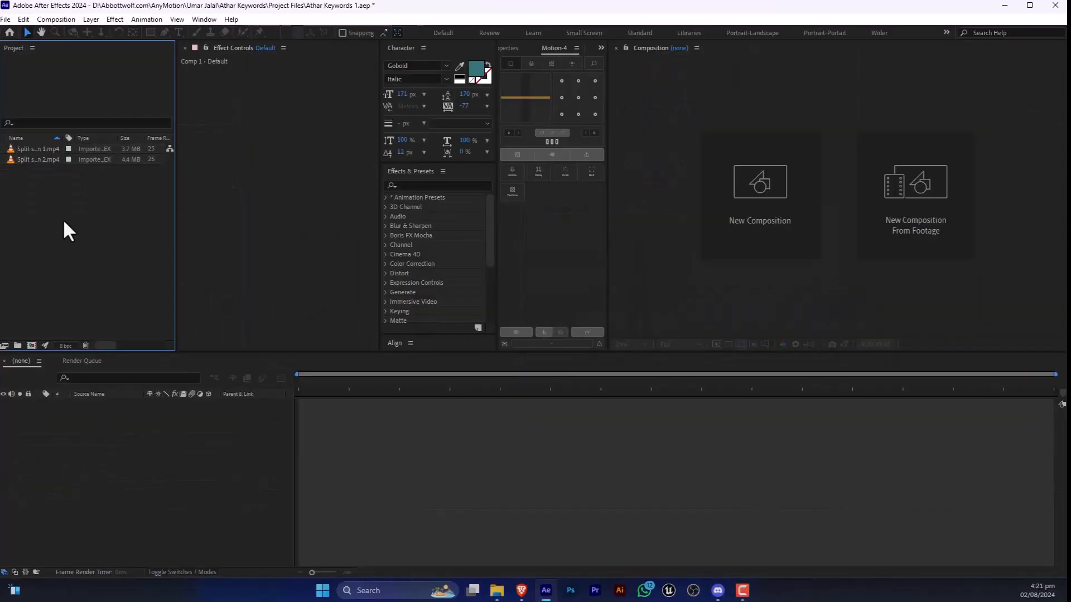
mouse_move(263, 403)
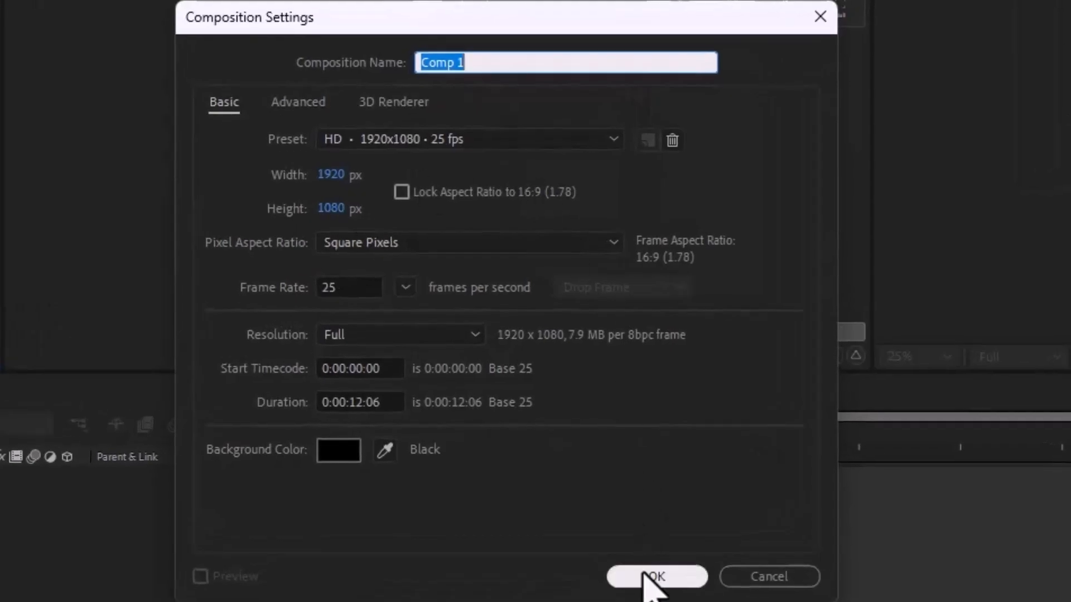
- Confirm Comp 1's settings and add Split screen 1.mp4 and Split screen 2.mp4 as stacked layers
left_click(654, 576)
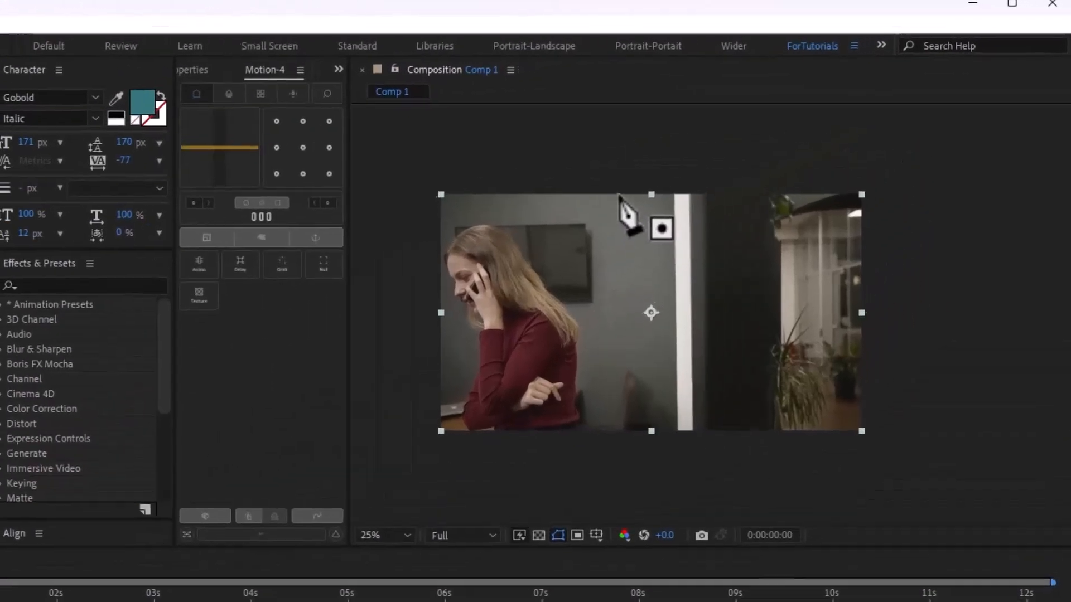
left_click_drag(649, 198, 610, 452)
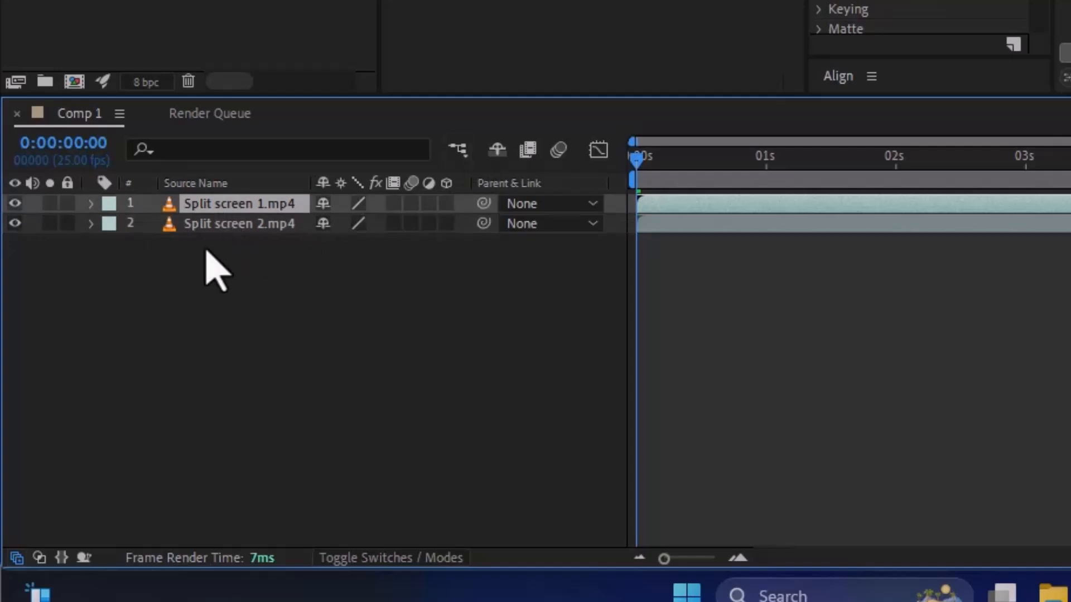
left_click(91, 203)
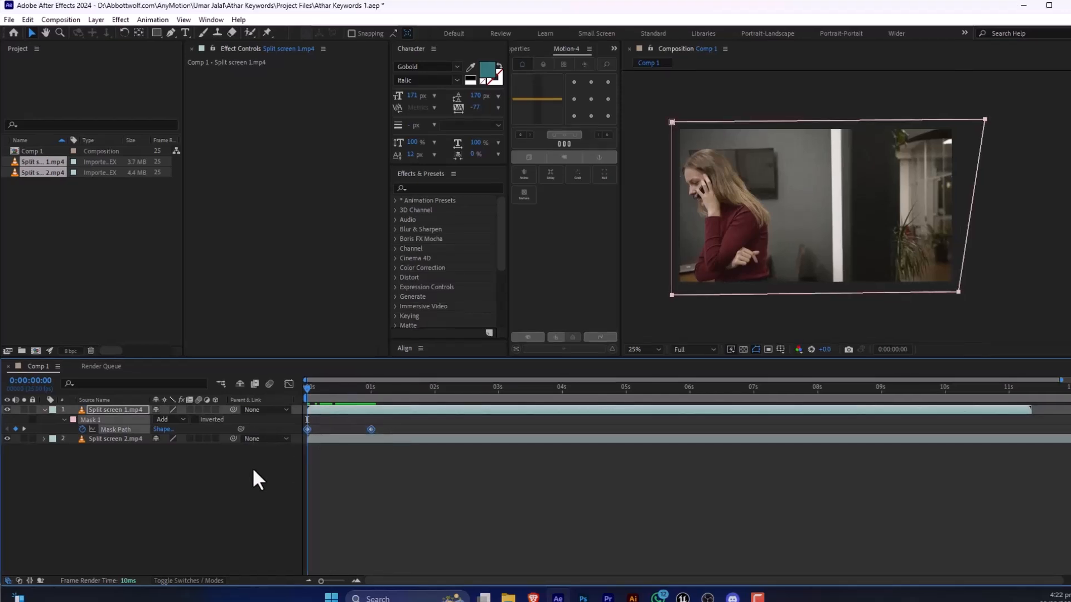
mouse_move(289, 384)
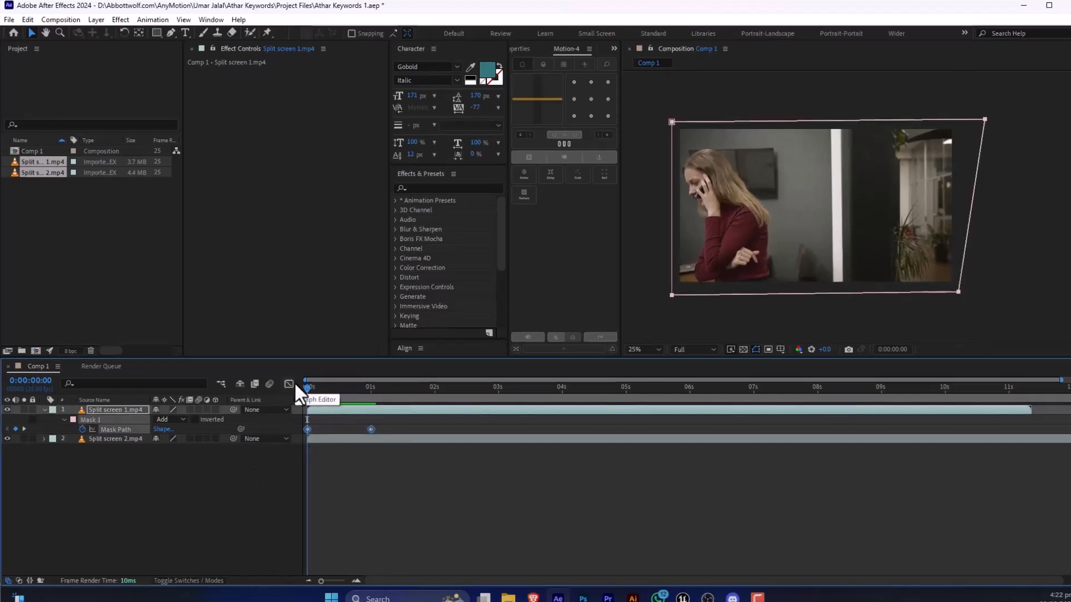